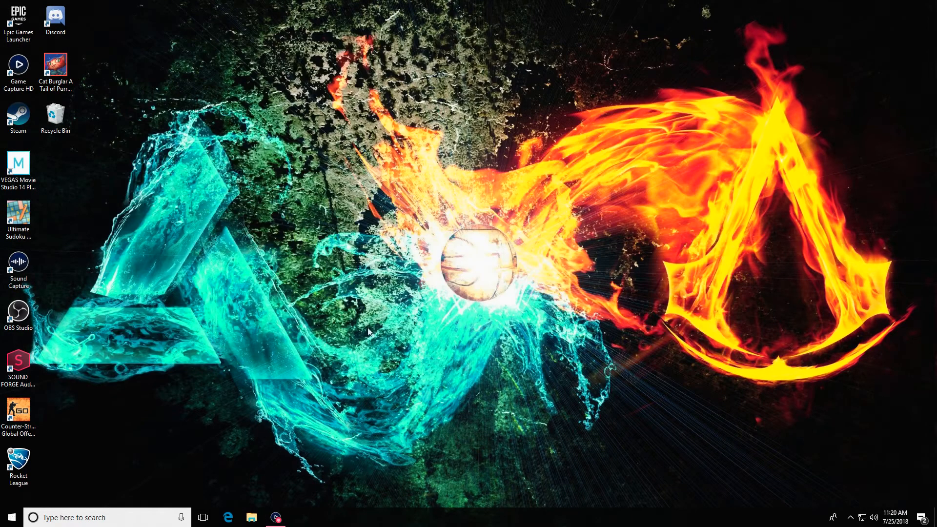
# Show the new PC's basic system information in Control Panel's System and Security page.
pyautogui.click(8, 517)
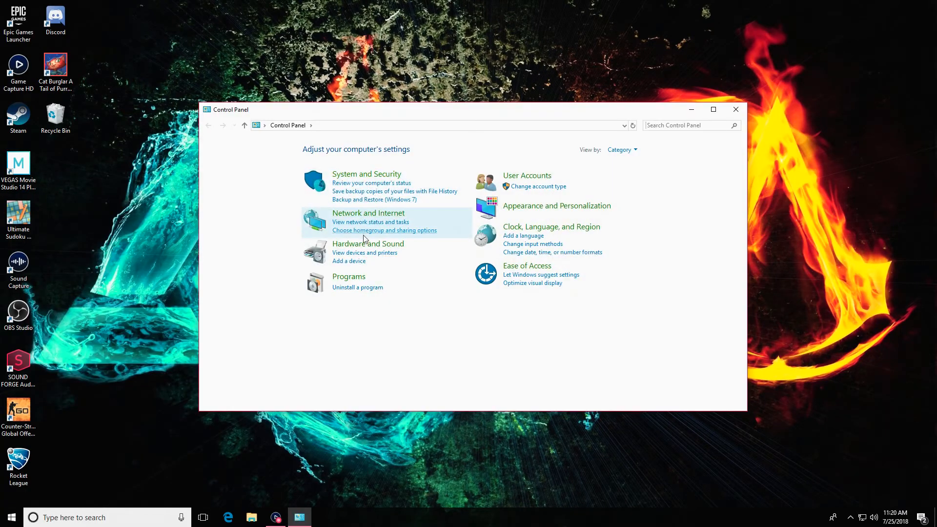
pyautogui.click(368, 243)
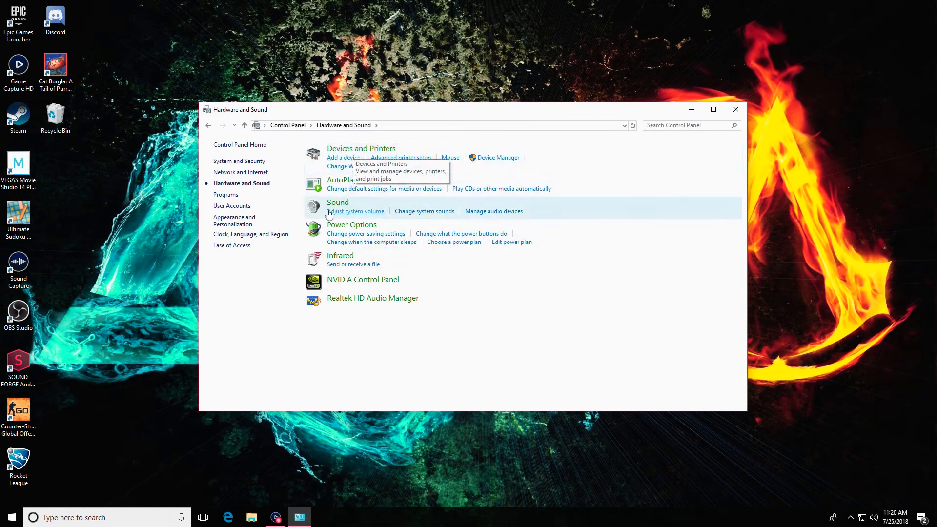
pyautogui.click(238, 160)
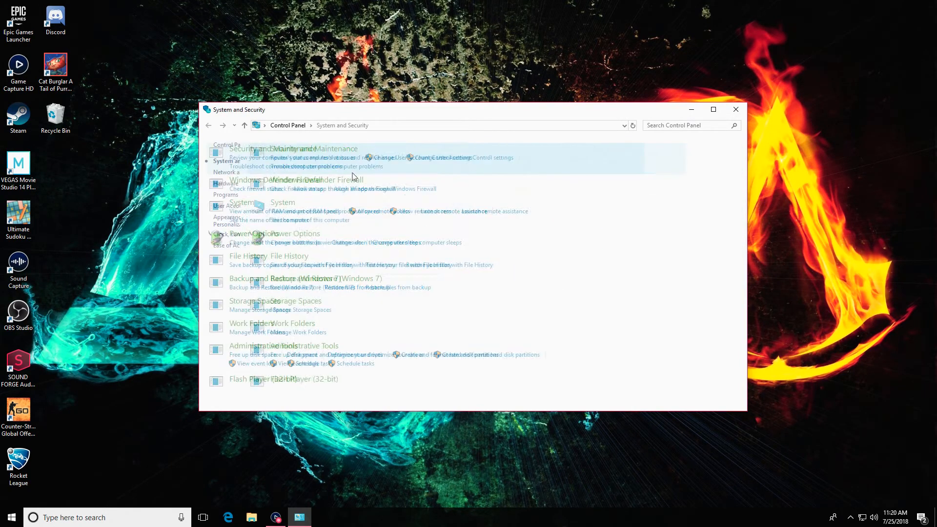
pyautogui.click(283, 202)
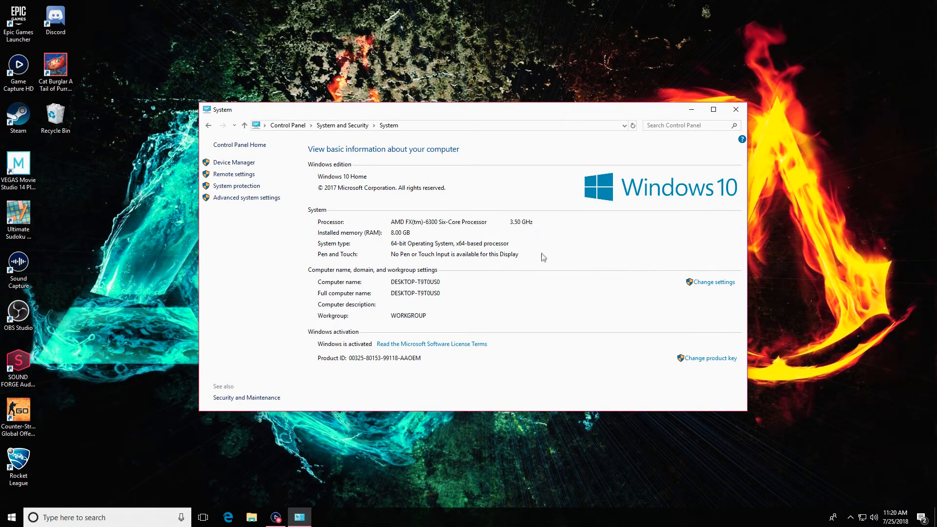
pyautogui.moveTo(332, 245)
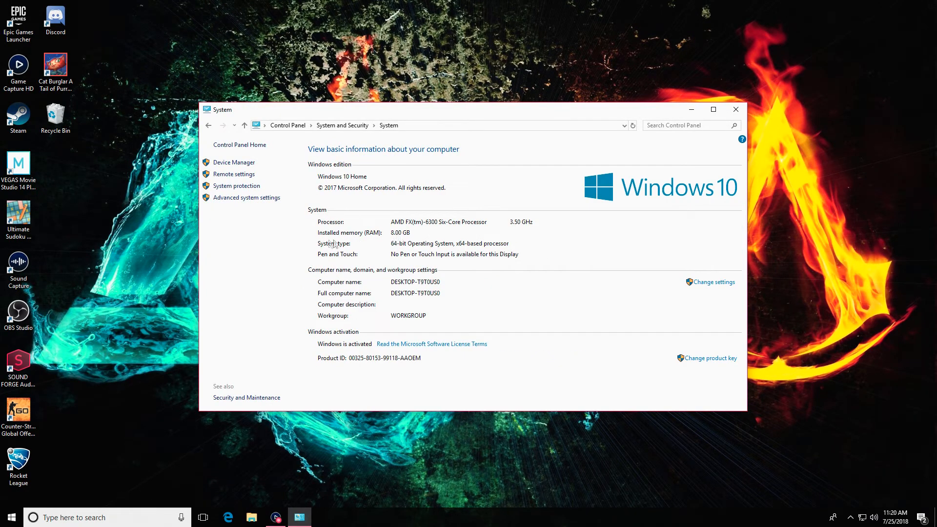
pyautogui.moveTo(459, 241)
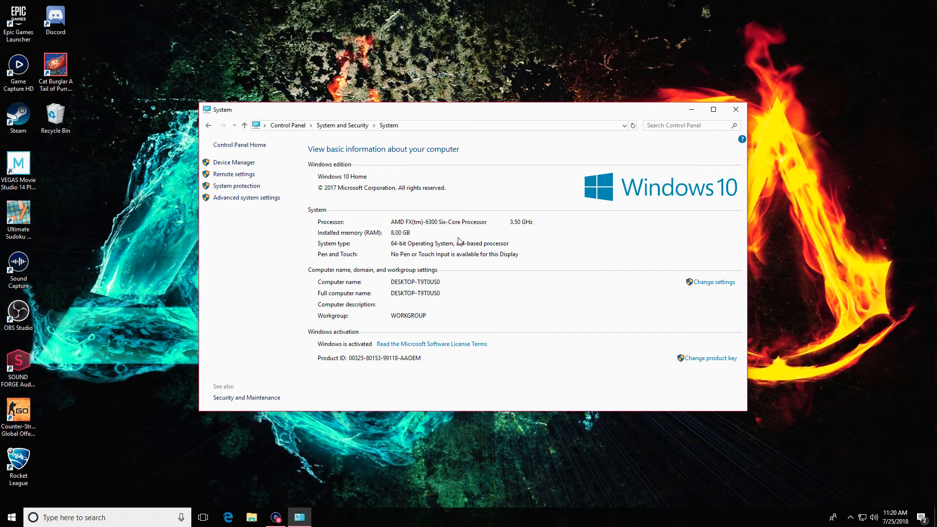
pyautogui.moveTo(239, 145)
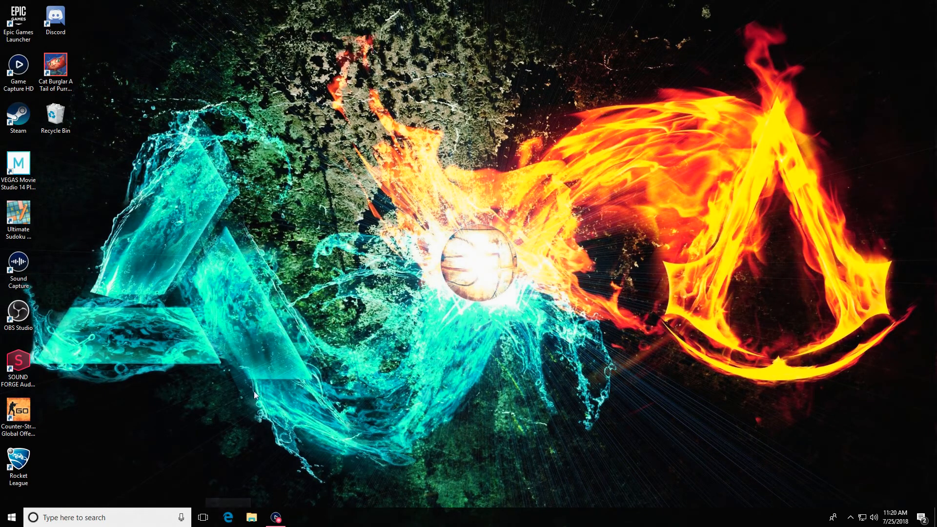
# Check the web browser briefly, then launch Rocket League from its desktop shortcut.
pyautogui.click(228, 517)
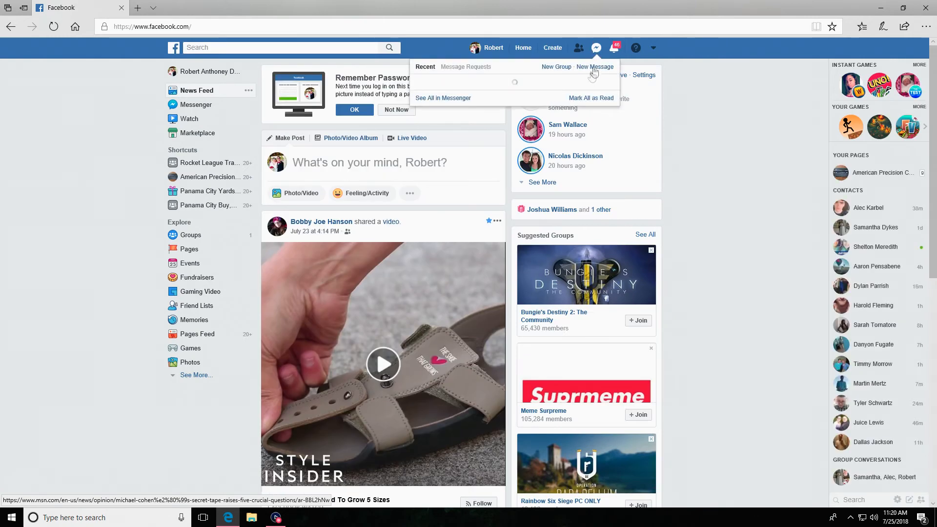
pyautogui.moveTo(487, 104)
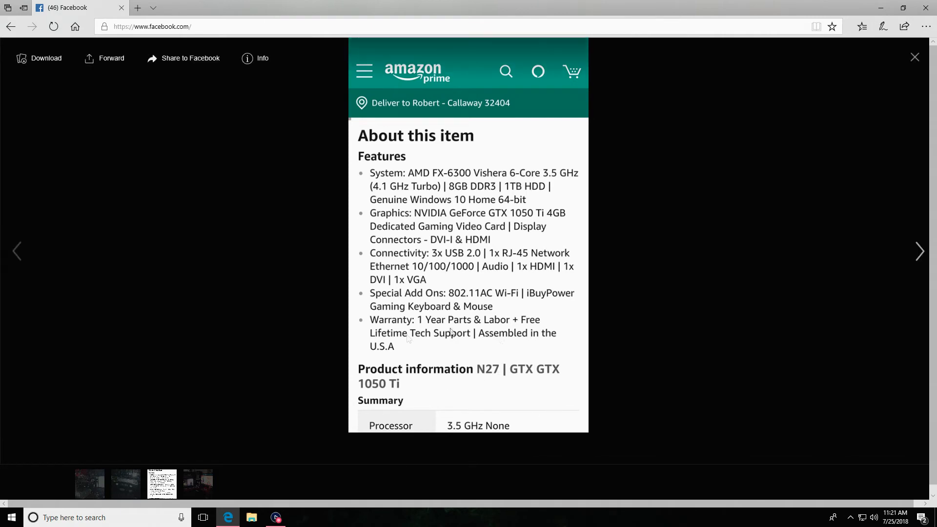
pyautogui.moveTo(240, 149)
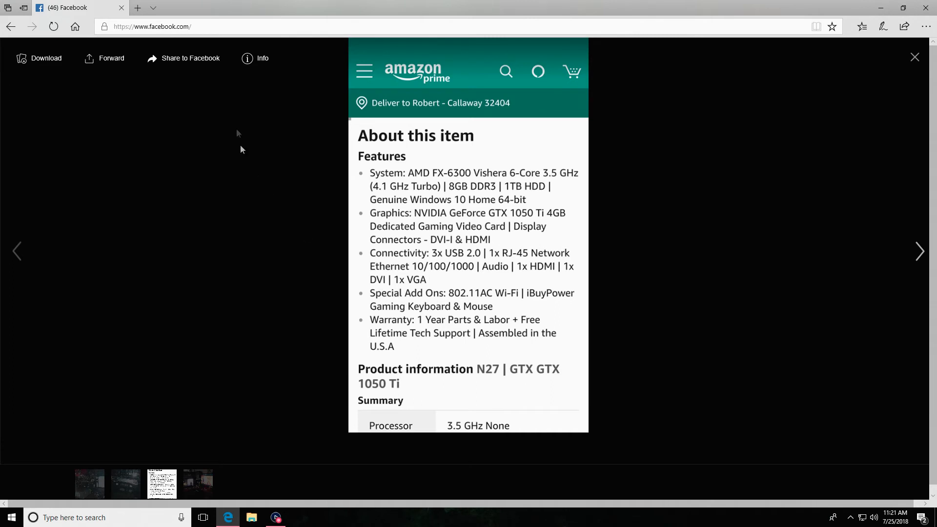
pyautogui.moveTo(432, 178)
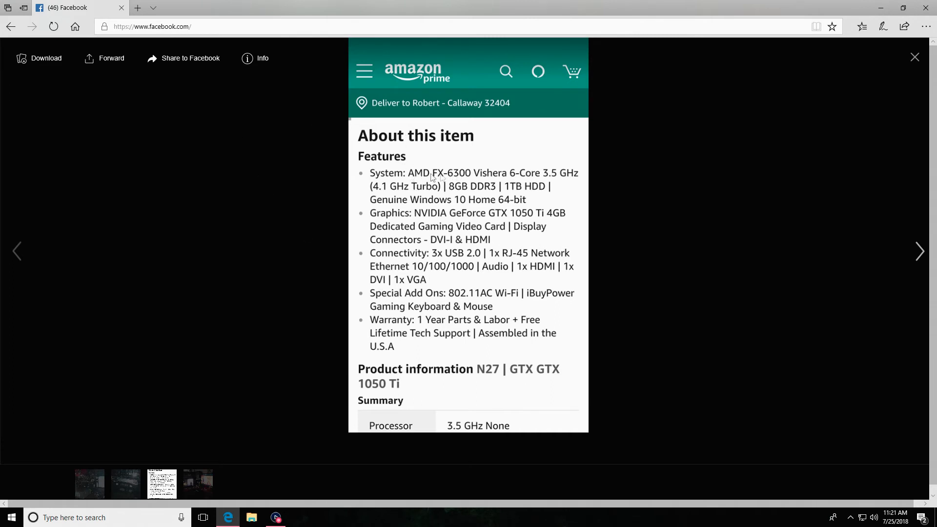
pyautogui.moveTo(432, 180)
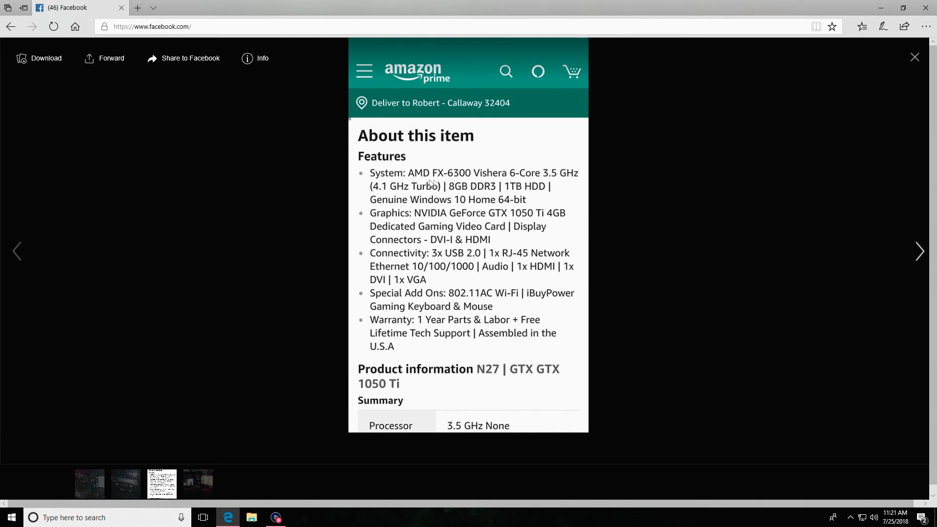
pyautogui.moveTo(490, 222)
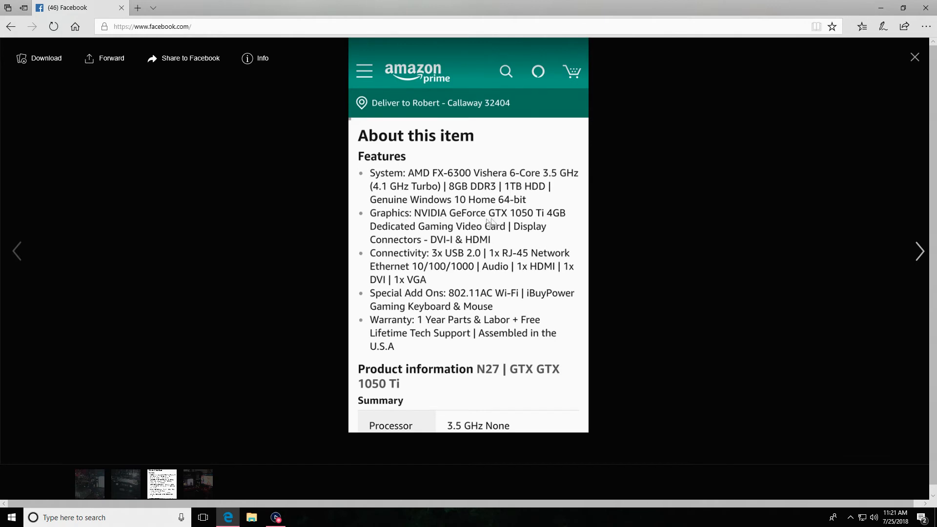
pyautogui.moveTo(486, 262)
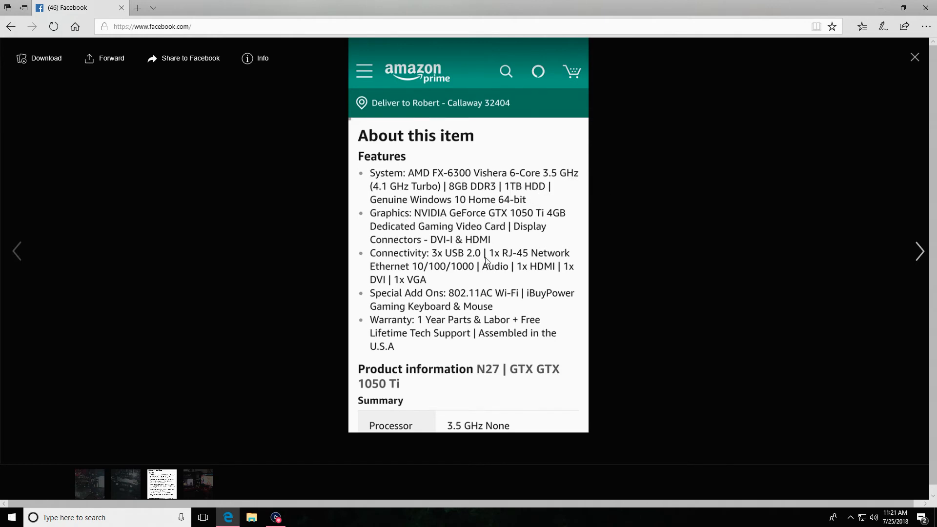
pyautogui.click(914, 57)
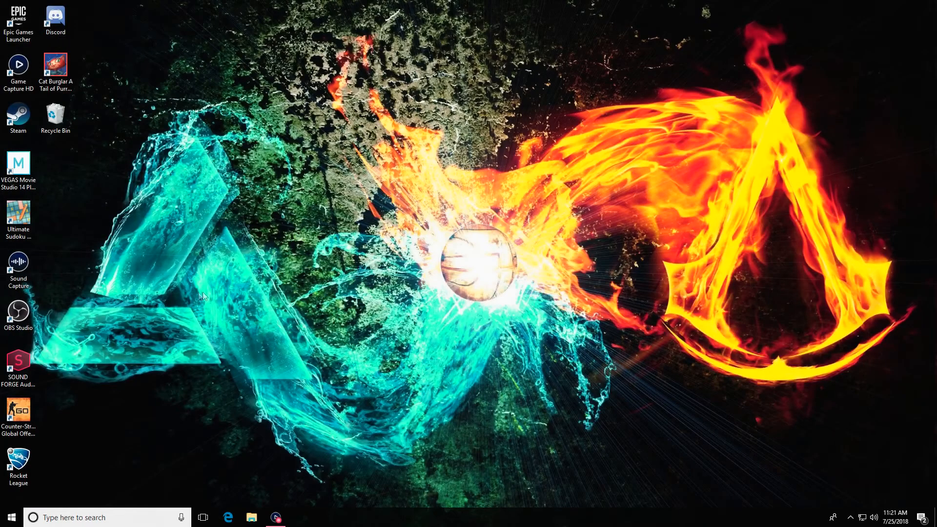
pyautogui.click(54, 72)
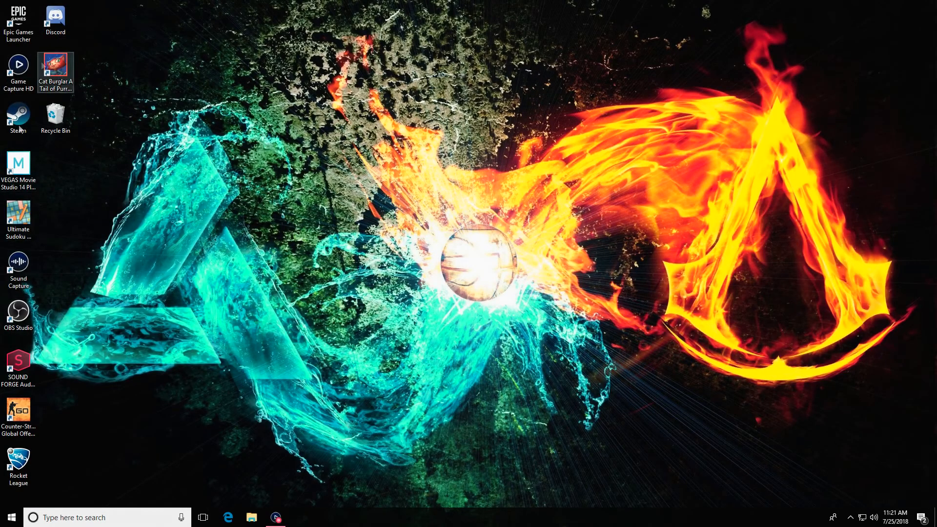
pyautogui.doubleClick(17, 467)
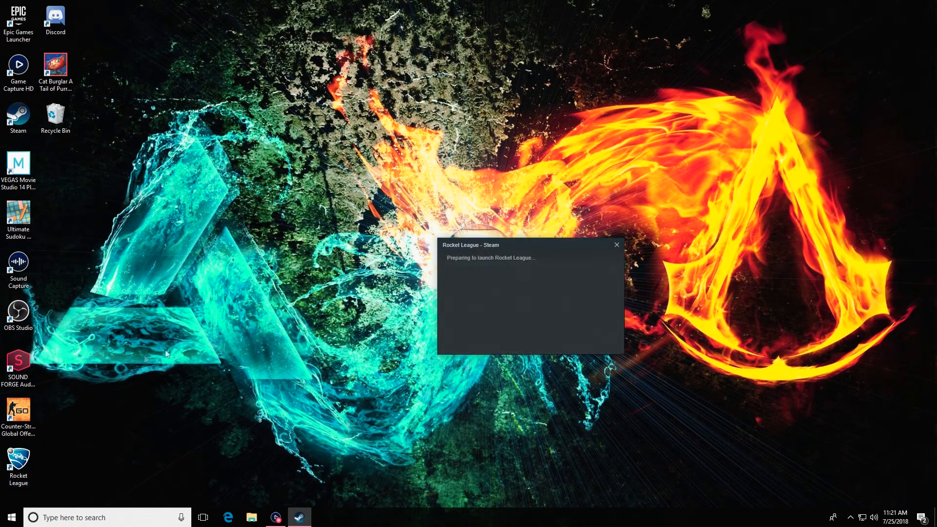
pyautogui.moveTo(297, 328)
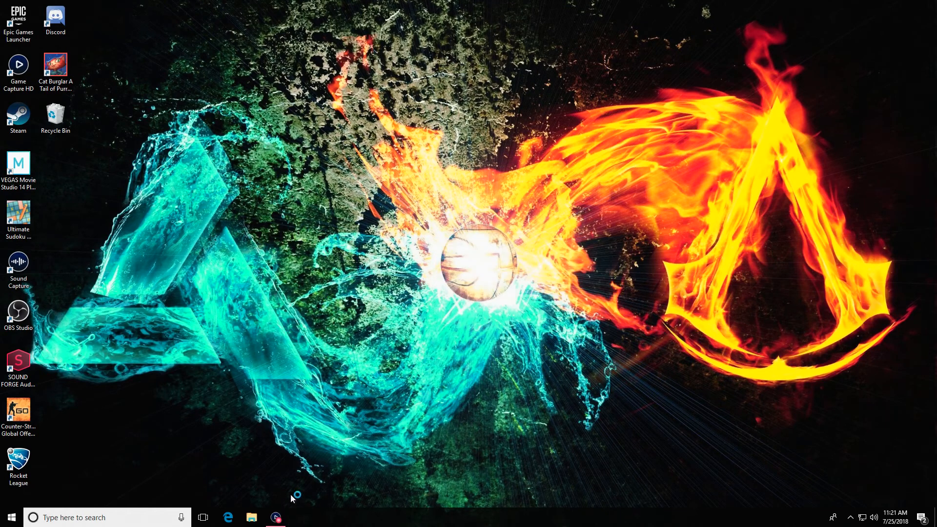
pyautogui.moveTo(126, 87)
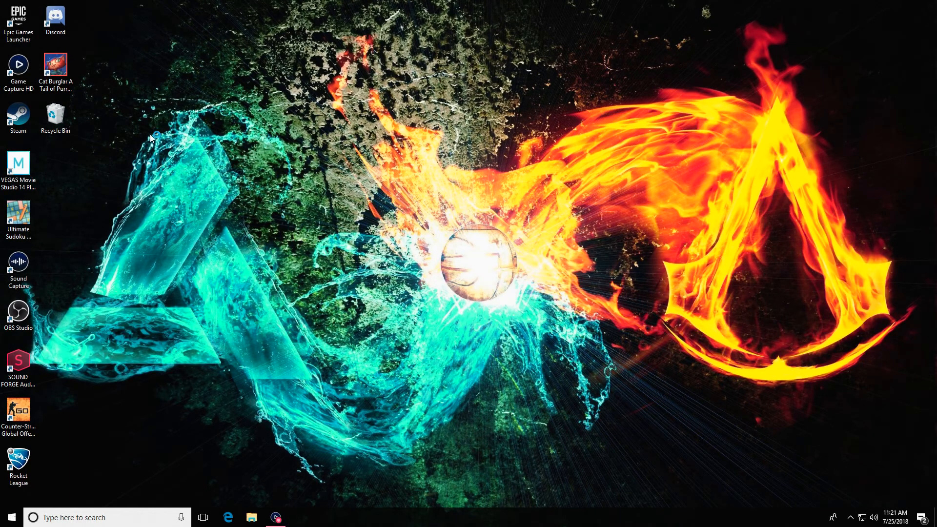
pyautogui.moveTo(144, 216)
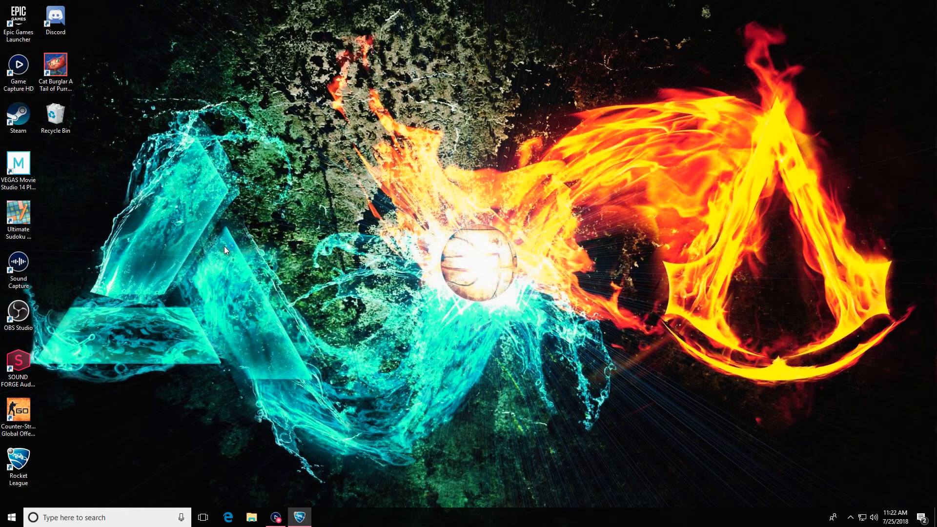
pyautogui.moveTo(299, 433)
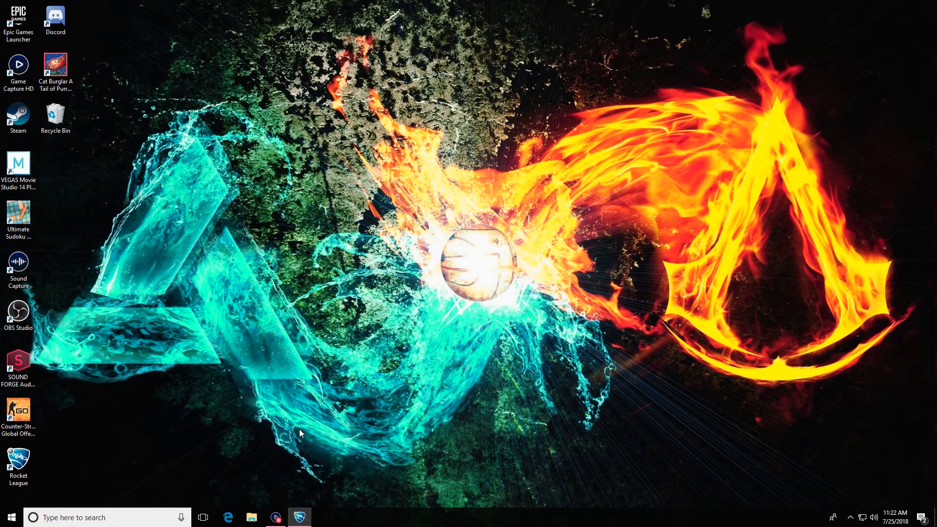
pyautogui.moveTo(310, 494)
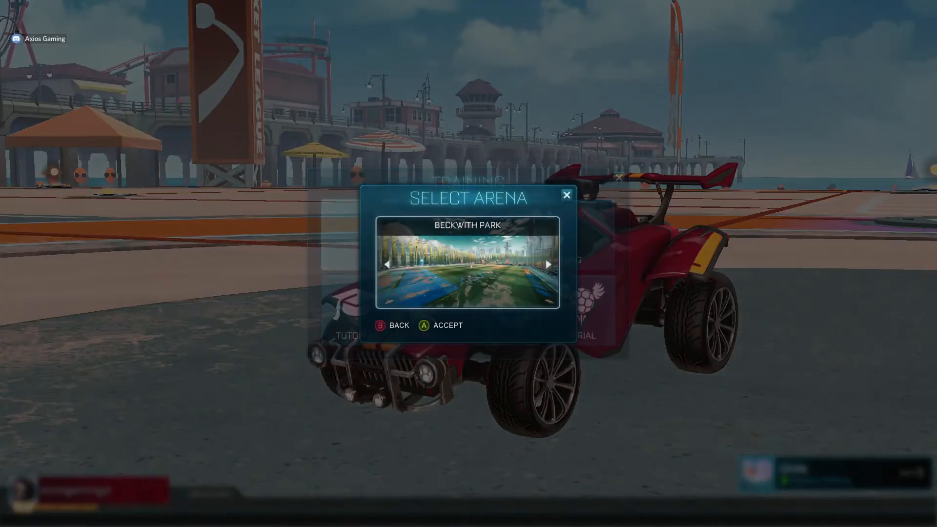
# Accept Beckwith Park as the free-play arena and drive across the field with boost.
pyautogui.click(423, 325)
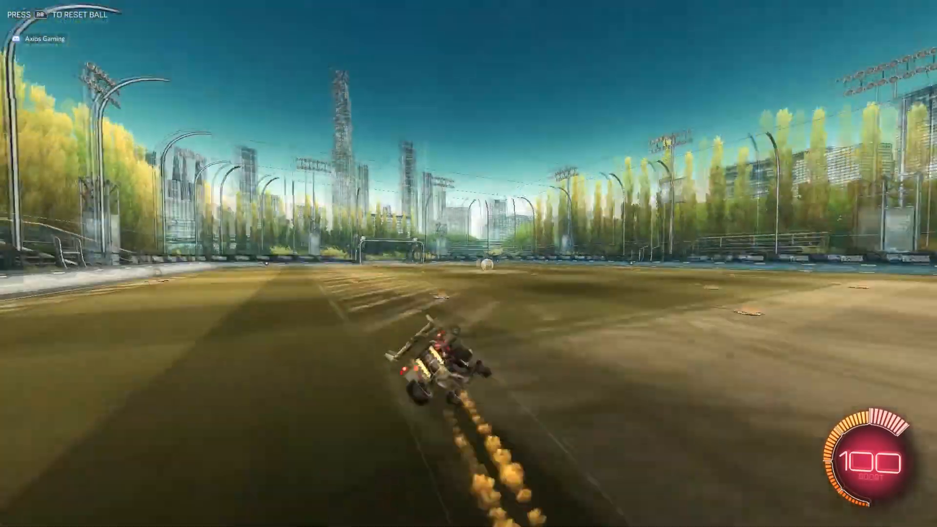
pyautogui.press('y')
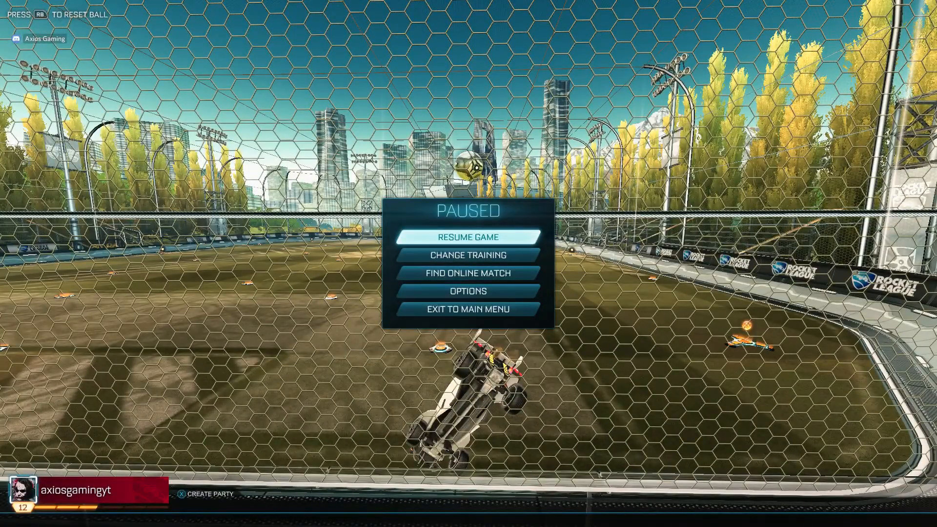
# Enable all advanced video effects, including depth of field, and review the World Detail choices.
pyautogui.click(467, 291)
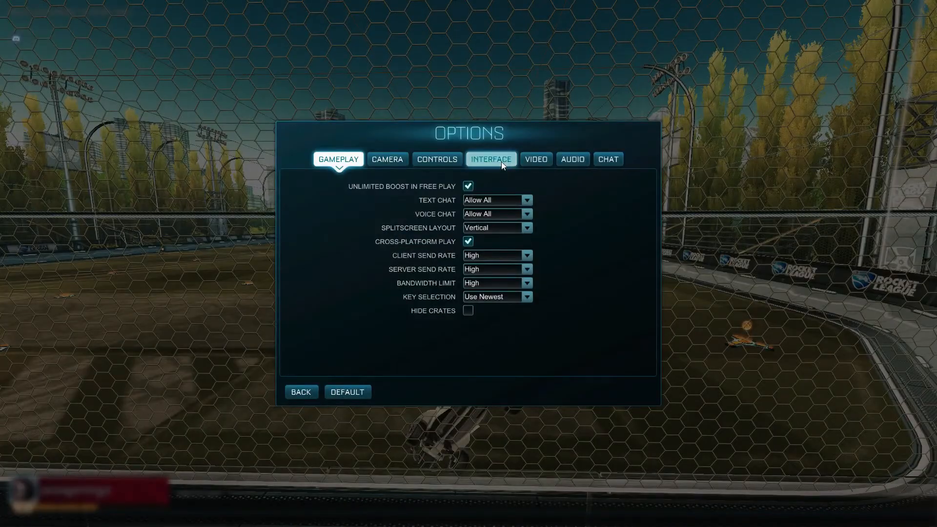
pyautogui.click(535, 159)
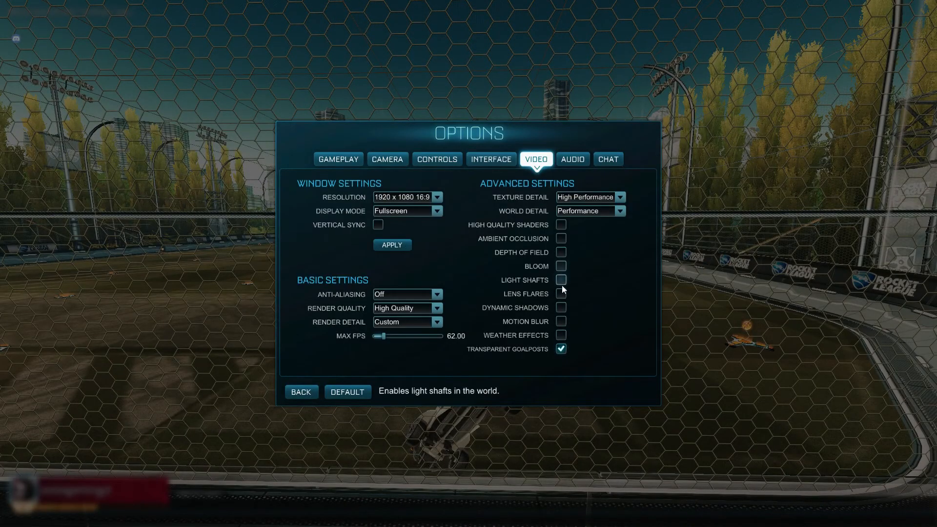
pyautogui.click(561, 307)
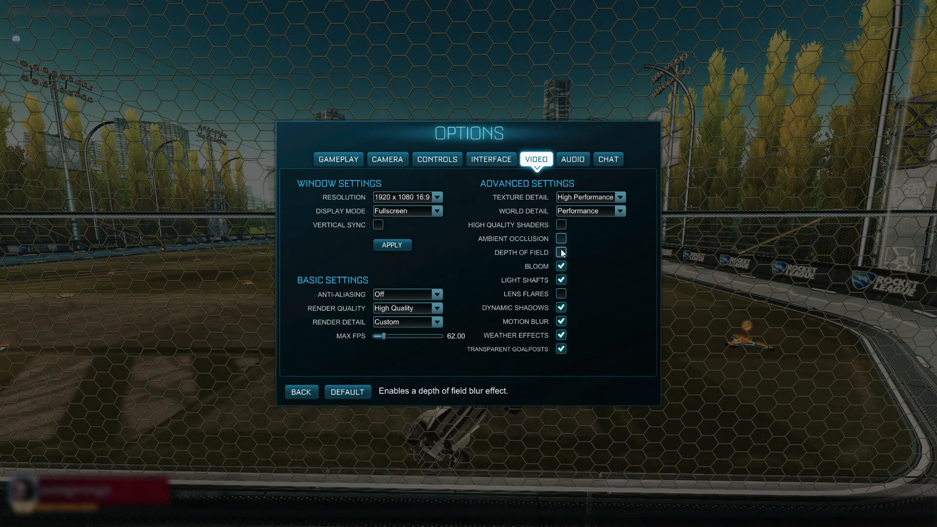
pyautogui.click(589, 211)
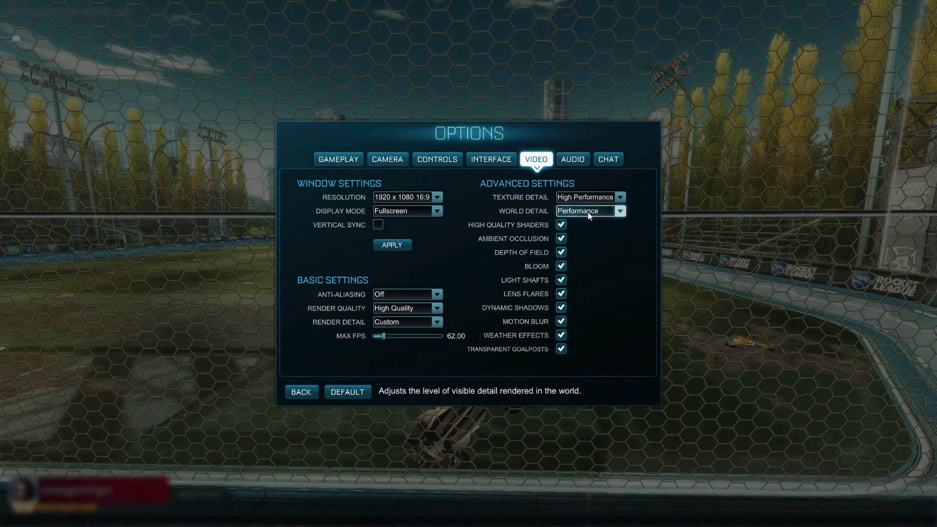
pyautogui.click(620, 196)
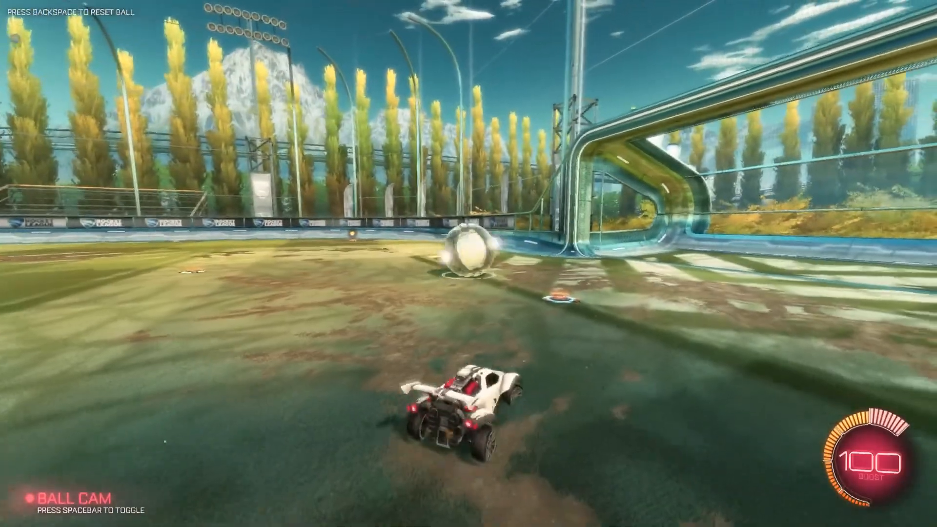
# Drive around the arena with the improved graphics, then pause and exit free play to quit.
pyautogui.press('w')
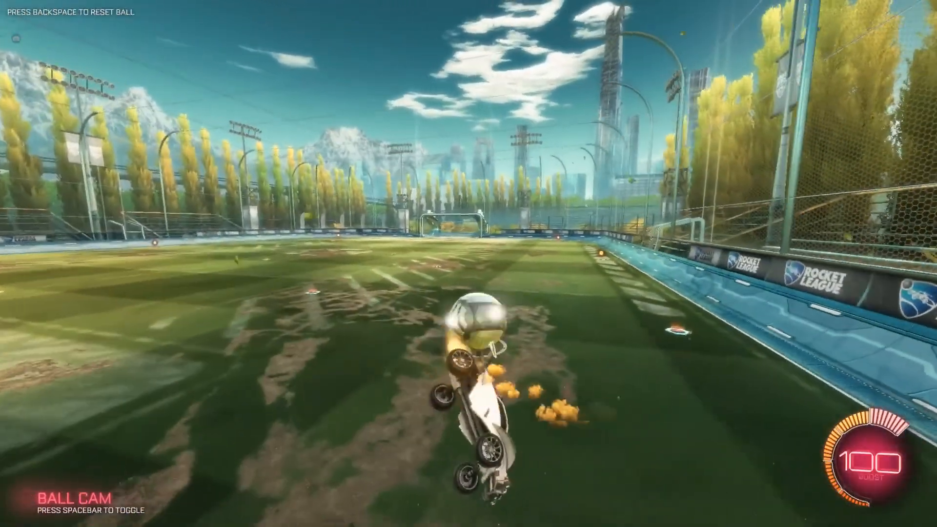
pyautogui.press('Escape')
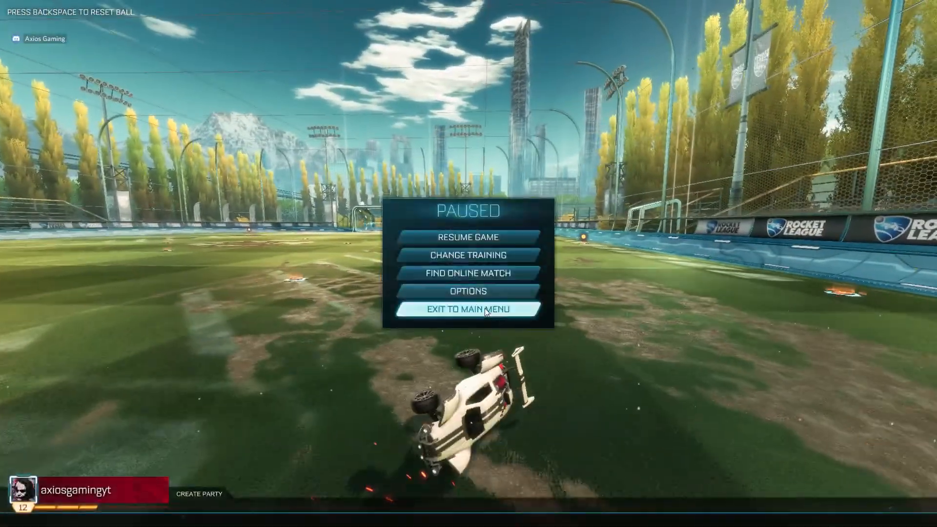
pyautogui.click(468, 310)
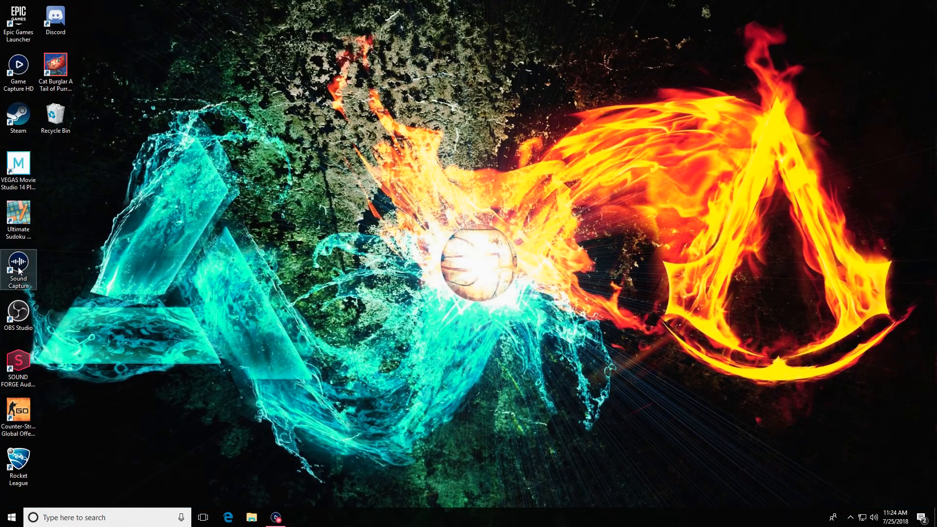
pyautogui.moveTo(260, 477)
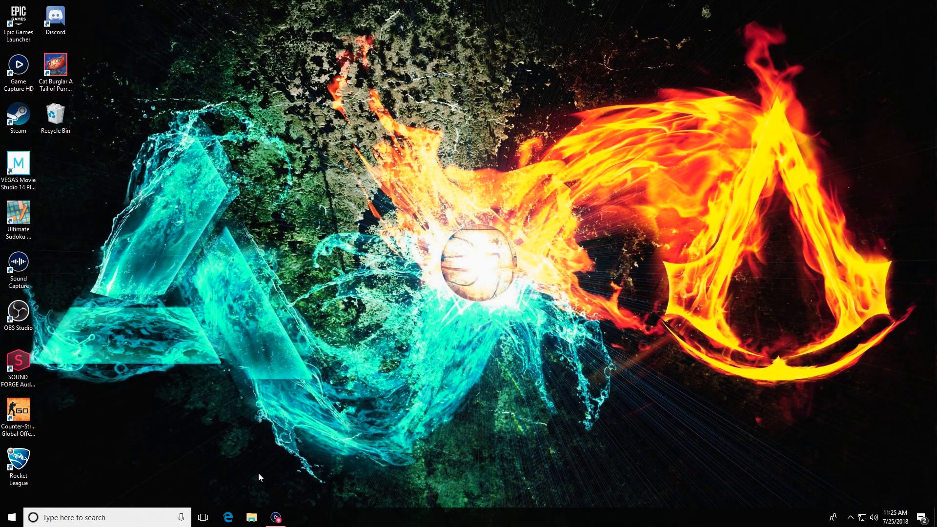
pyautogui.moveTo(269, 492)
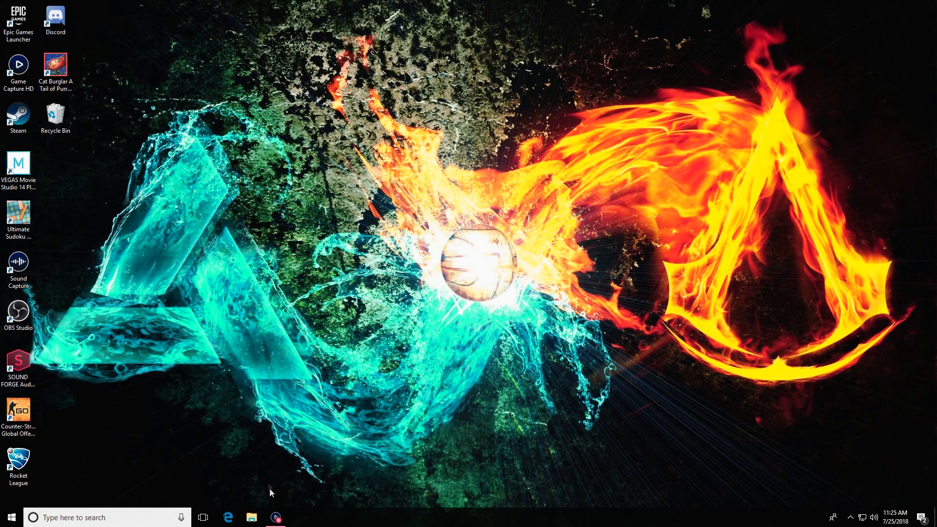
pyautogui.moveTo(276, 517)
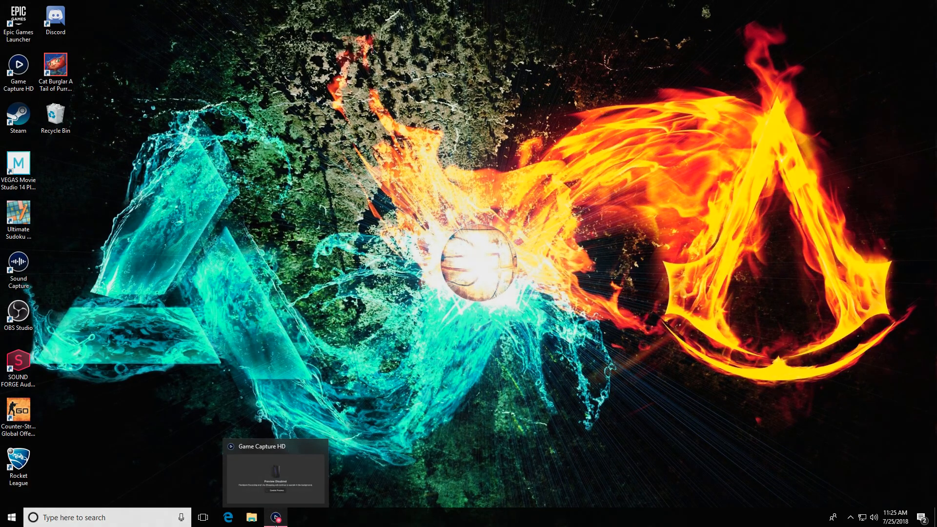
# Restore the Game Capture HD window from its taskbar preview thumbnail.
pyautogui.click(276, 475)
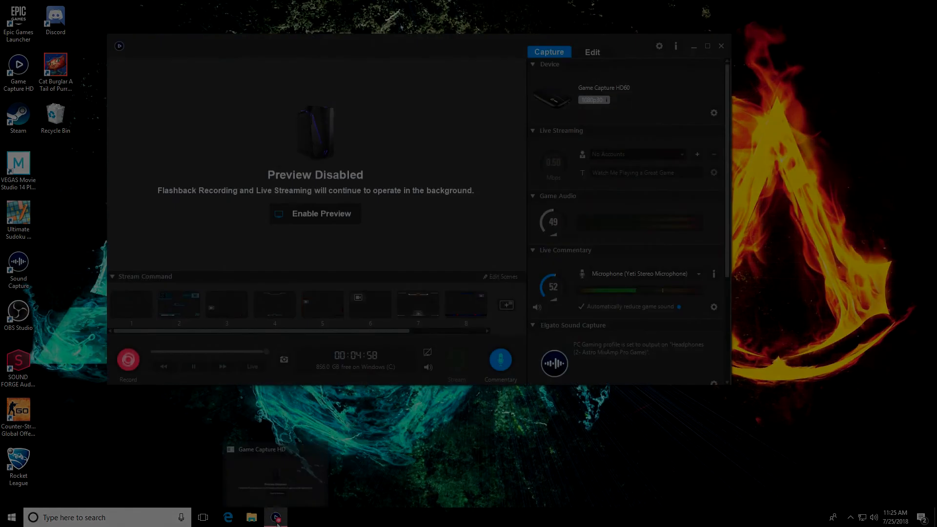